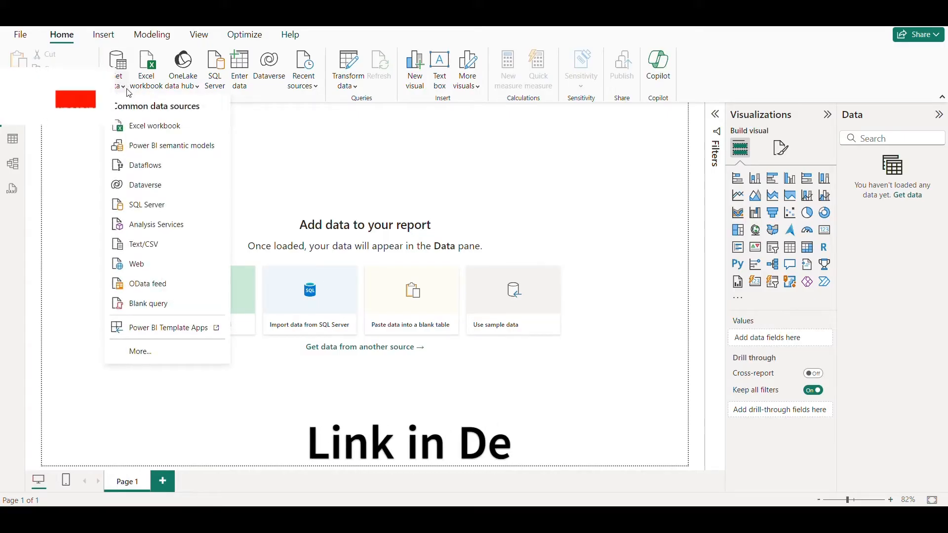
# - Import Sheet1 of Gantt Chart.xlsx with its Task ID, Task Name, dates and Resource columns
pyautogui.click(155, 126)
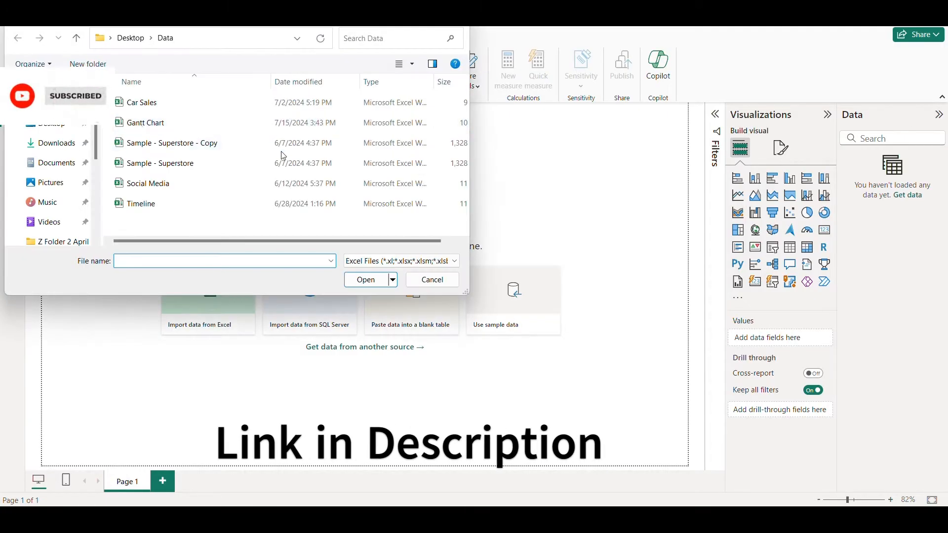
pyautogui.click(431, 280)
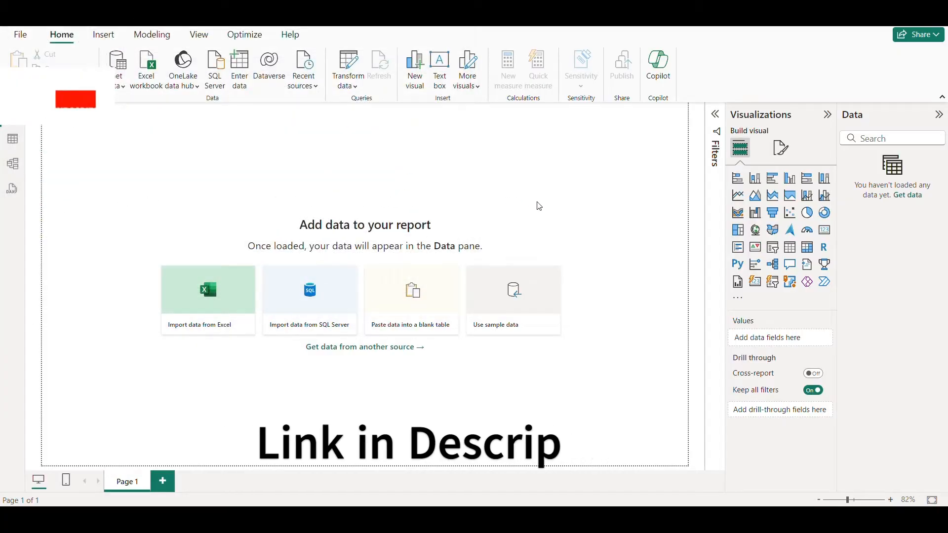
pyautogui.click(207, 299)
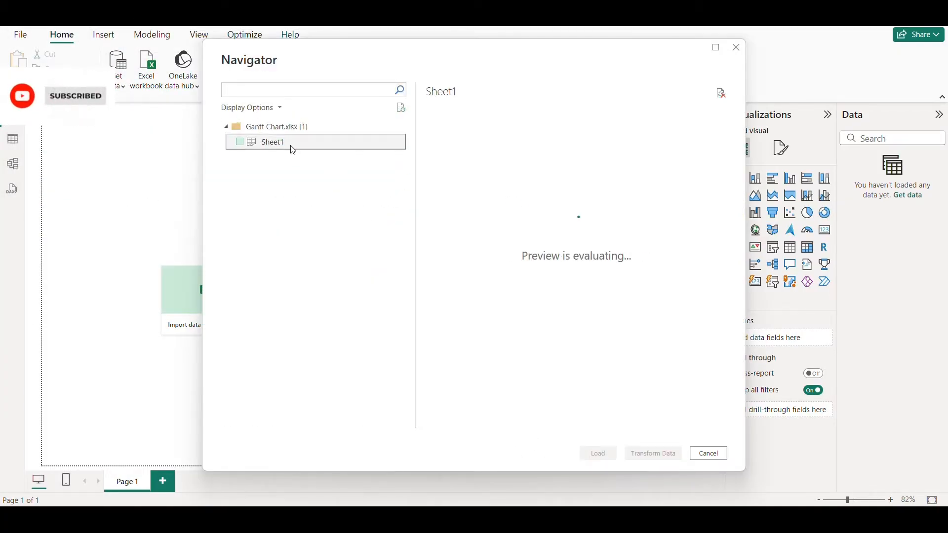
pyautogui.click(239, 141)
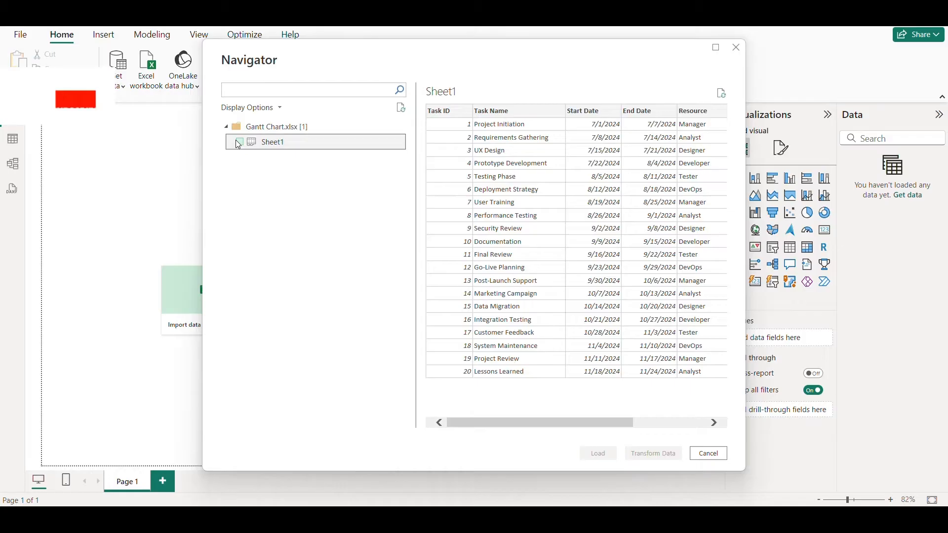
pyautogui.click(239, 141)
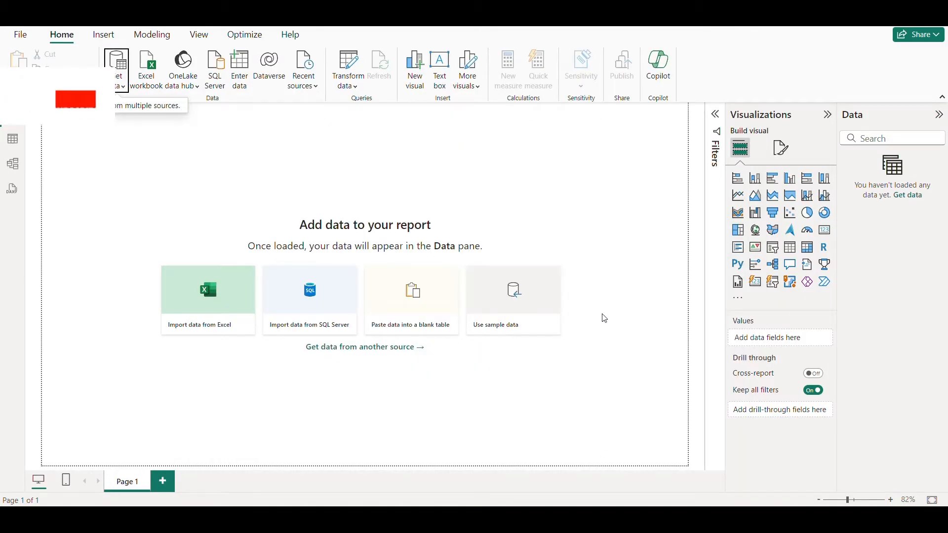
pyautogui.click(207, 300)
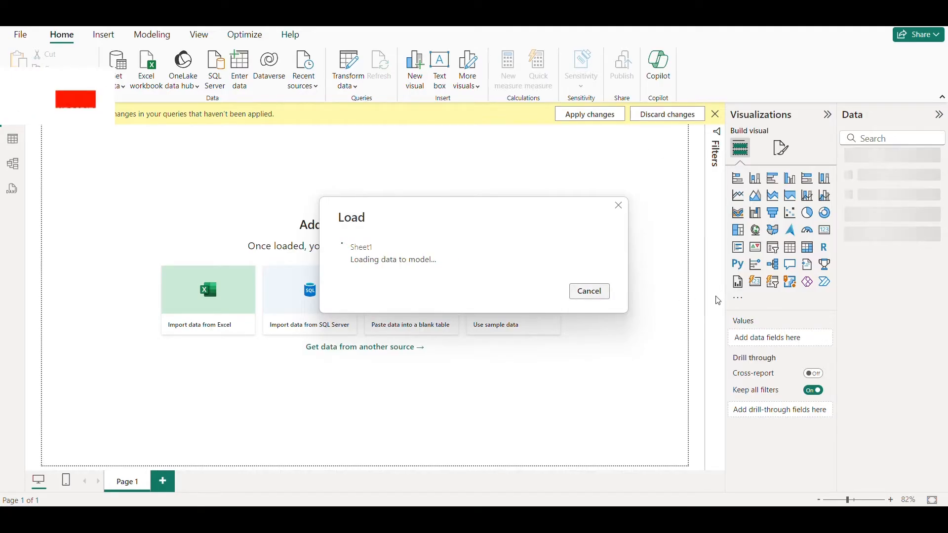
pyautogui.click(589, 290)
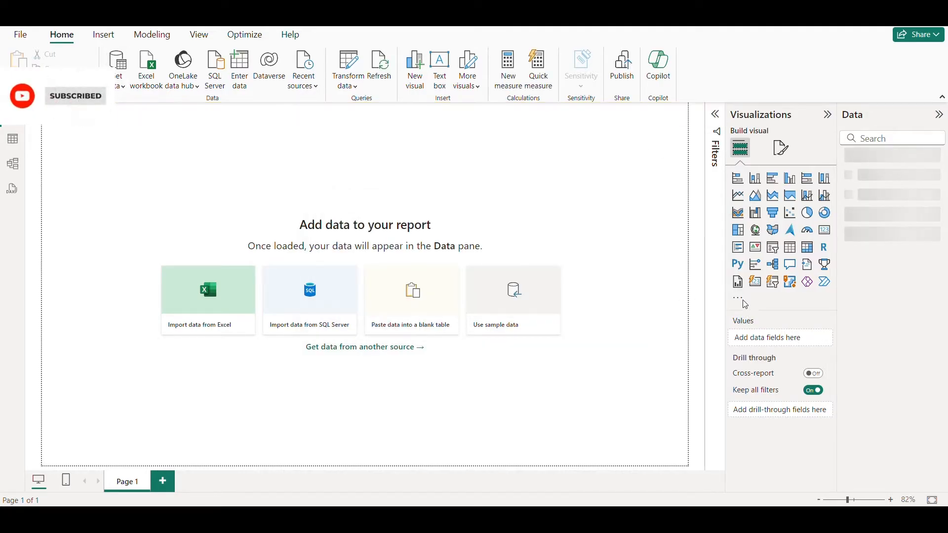
# - Search AppSource for 'gantt' and add the PowerGantt Chart visual to the report
pyautogui.click(737, 298)
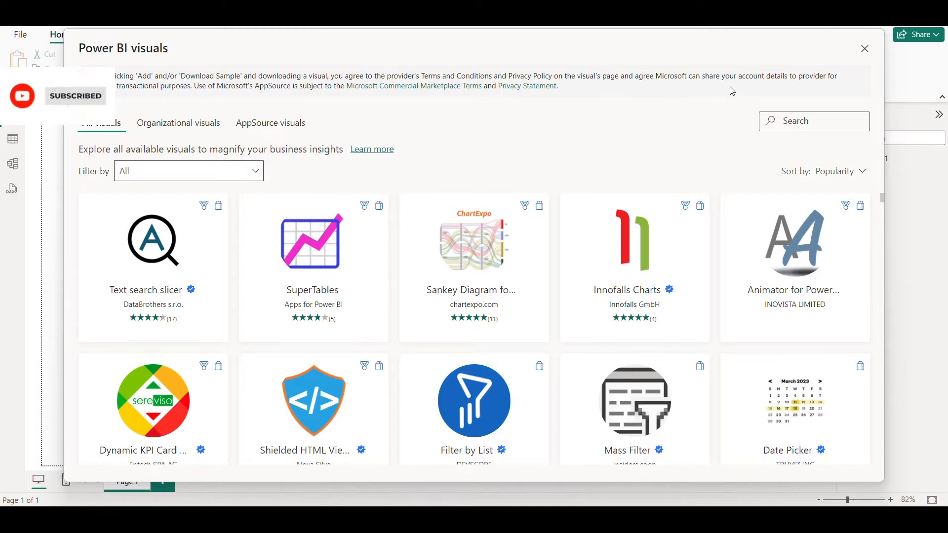
pyautogui.write('gantt')
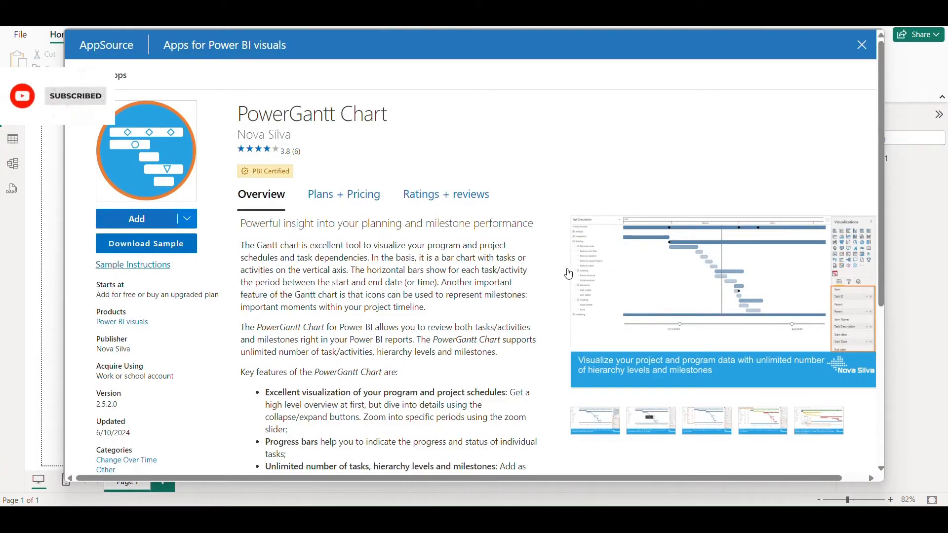
pyautogui.click(861, 44)
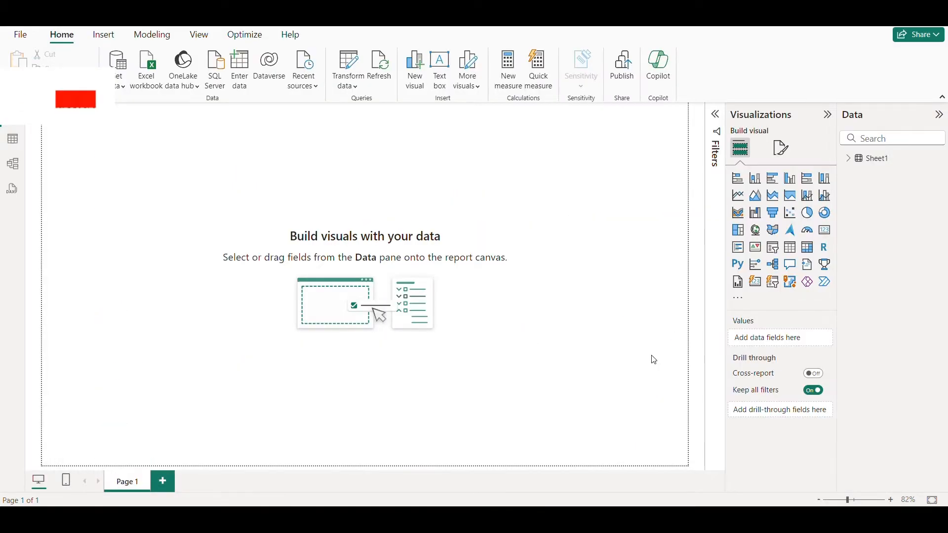
# - Place a PowerGantt visual with Task Name as Item and Start/End Date as plain dates
pyautogui.click(849, 158)
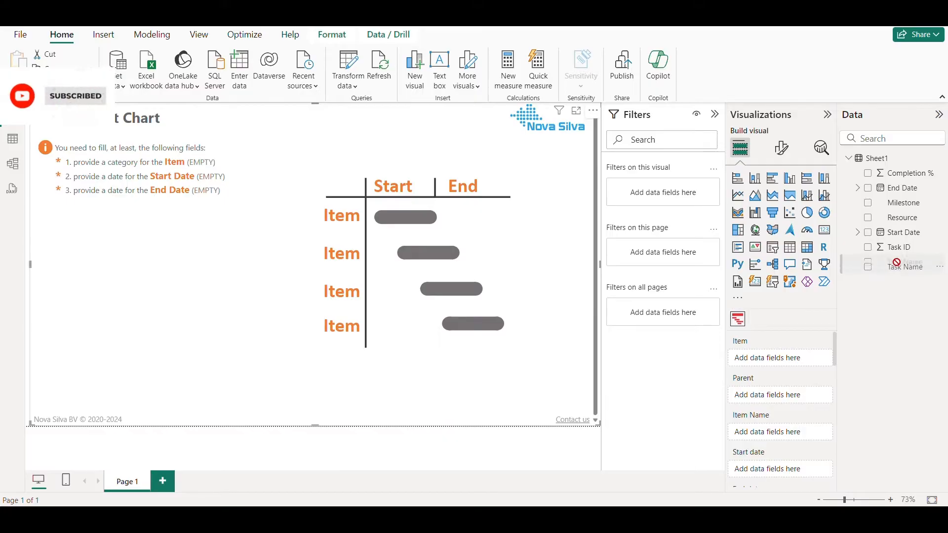
pyautogui.click(868, 261)
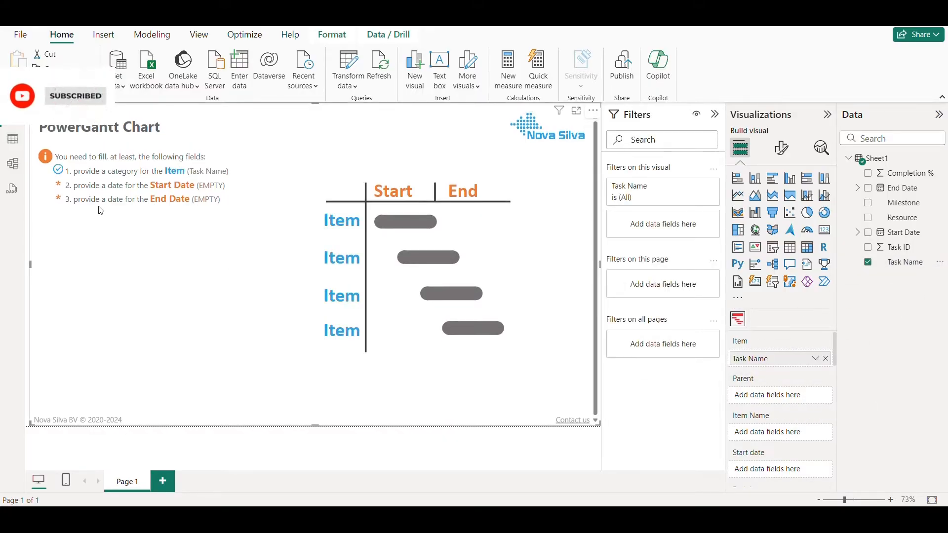
pyautogui.scroll(-3)
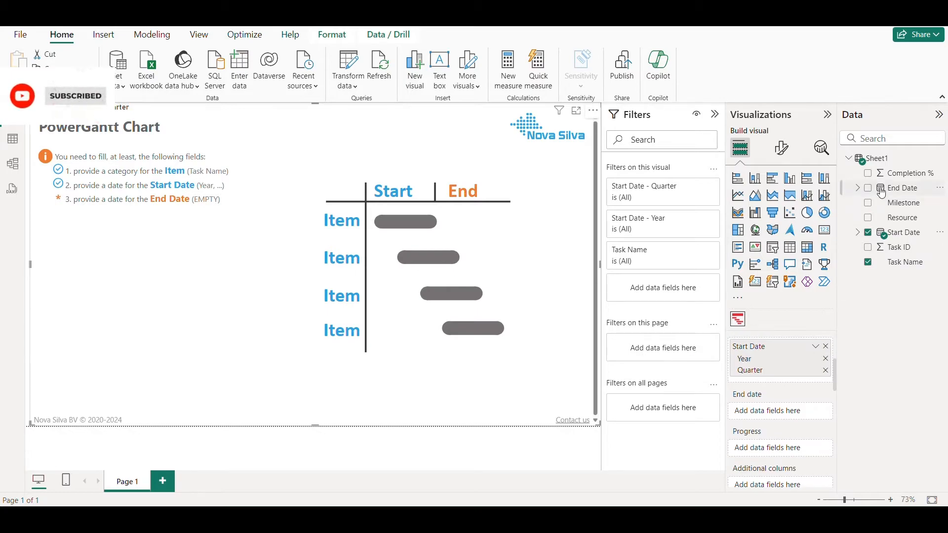
pyautogui.click(868, 188)
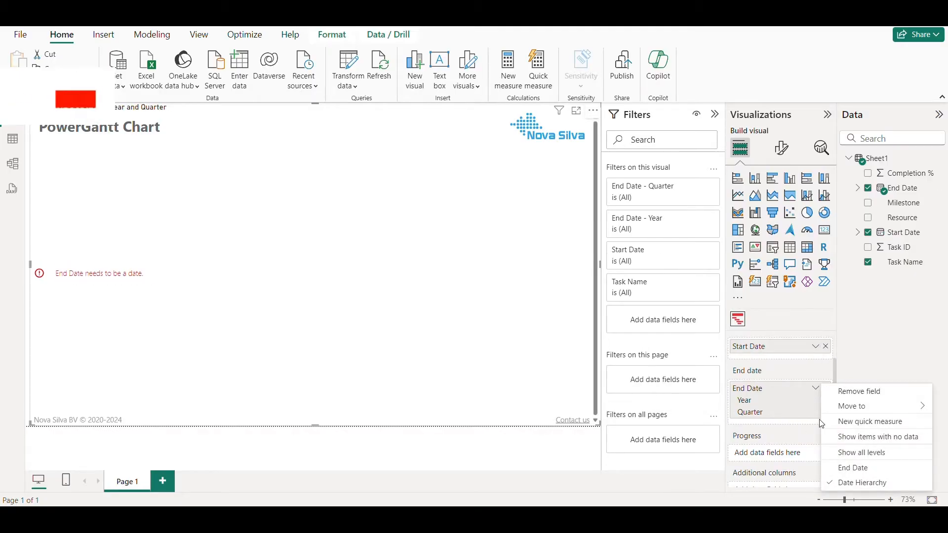
pyautogui.click(862, 482)
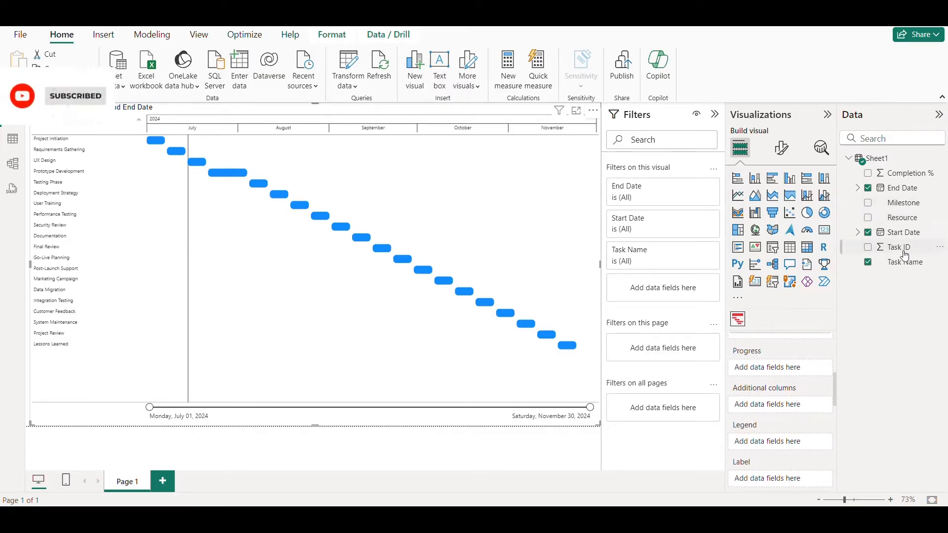
# - Show Completion % as task progress and narrow the End Date window of the chart
pyautogui.click(869, 174)
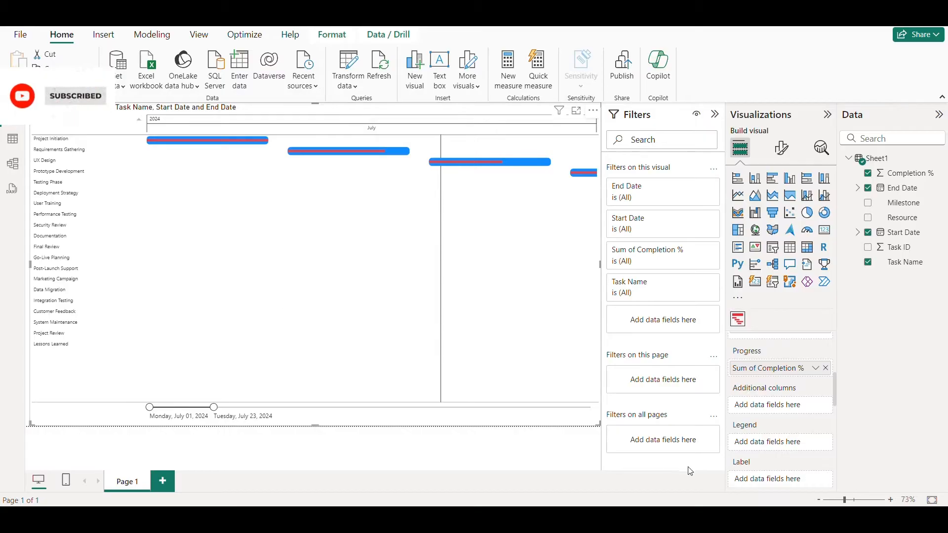
pyautogui.click(889, 500)
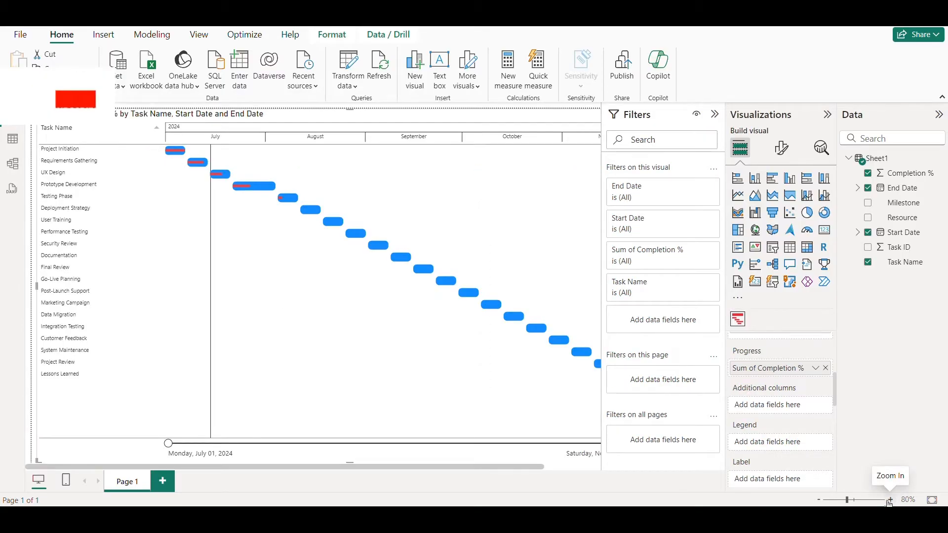
pyautogui.click(889, 500)
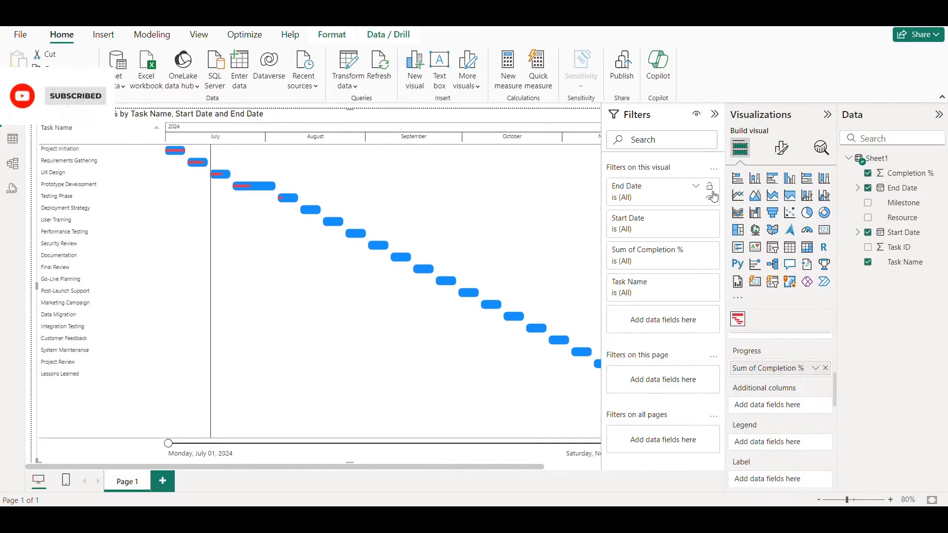
pyautogui.click(714, 114)
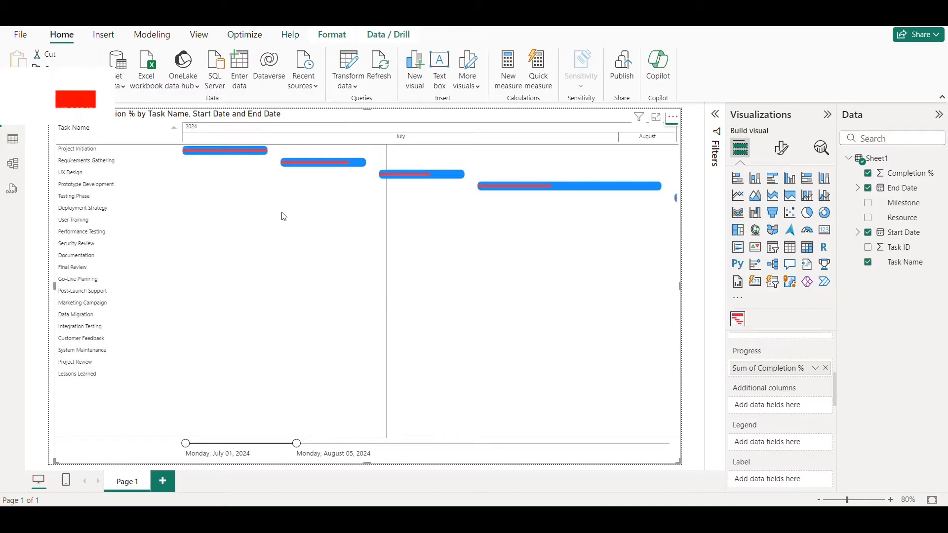
pyautogui.moveTo(224, 150)
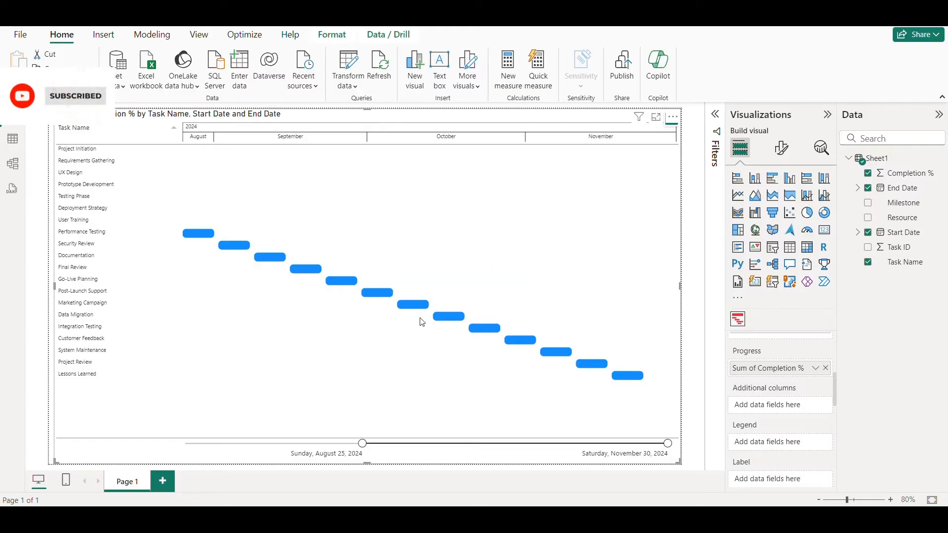
pyautogui.moveTo(465, 324)
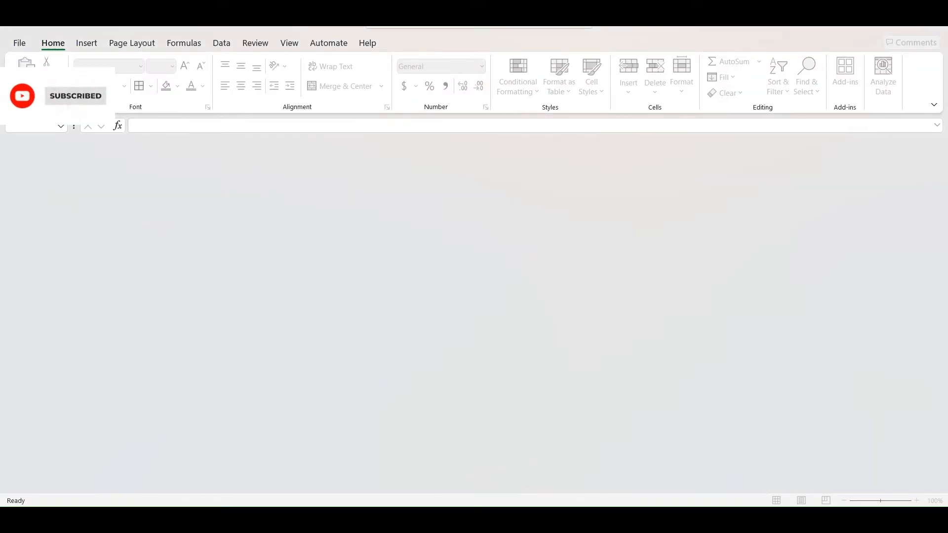
# - Create a workbook from the Simple Gantt chart template and return to the Sheet1 task list
pyautogui.click(18, 42)
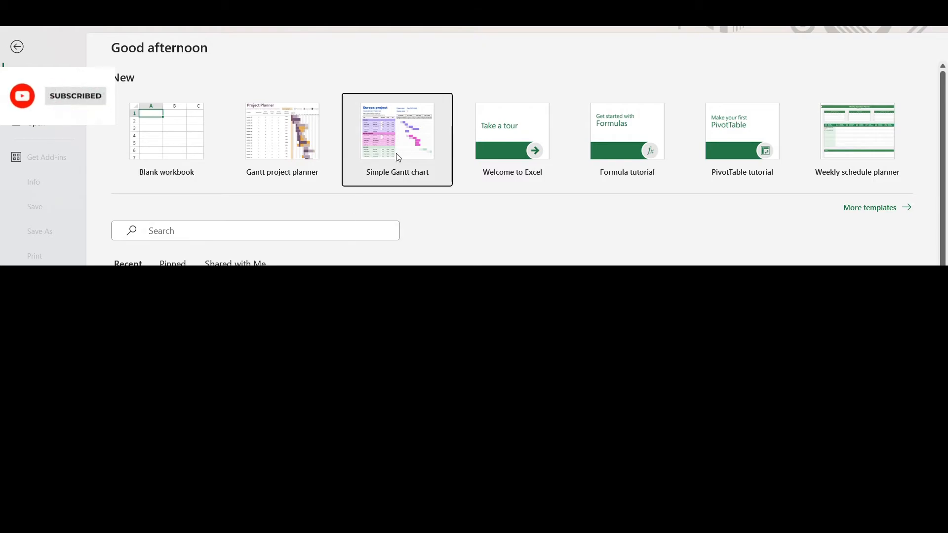
pyautogui.click(397, 132)
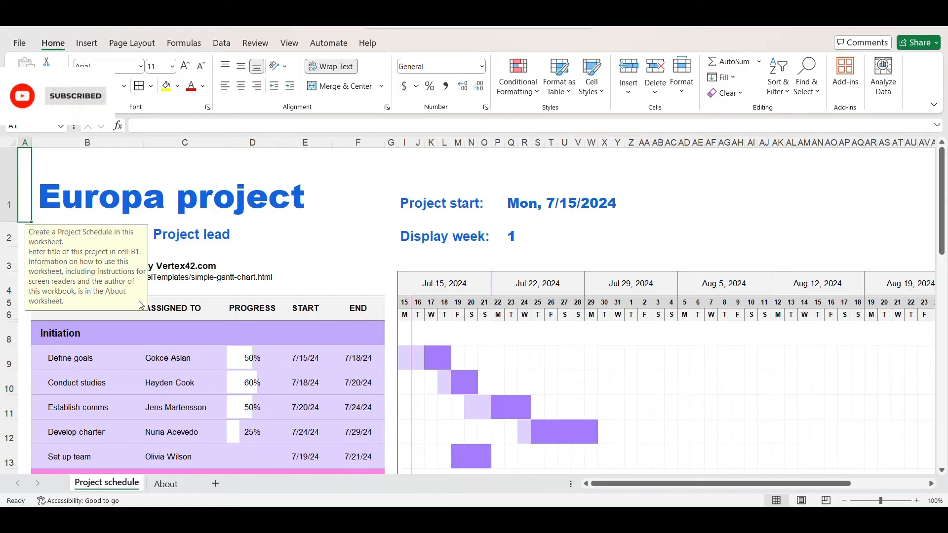
pyautogui.scroll(-3)
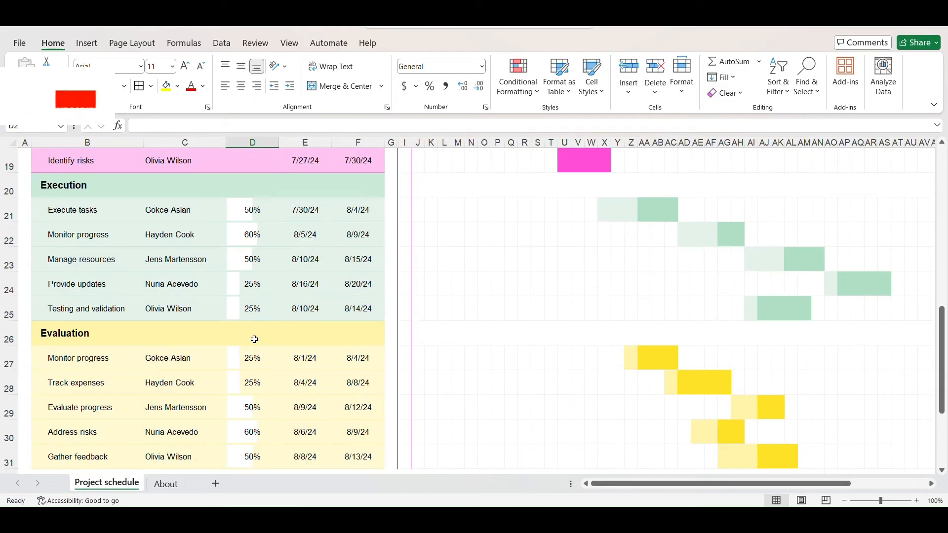
pyautogui.click(87, 483)
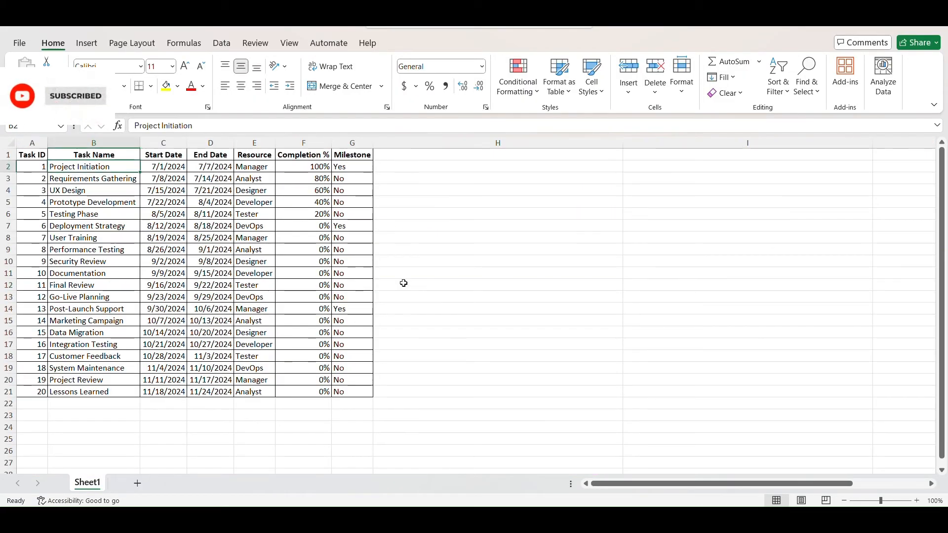
# - Paste the Sheet1 task columns as values into the template and set Project start to =E8
pyautogui.click(106, 482)
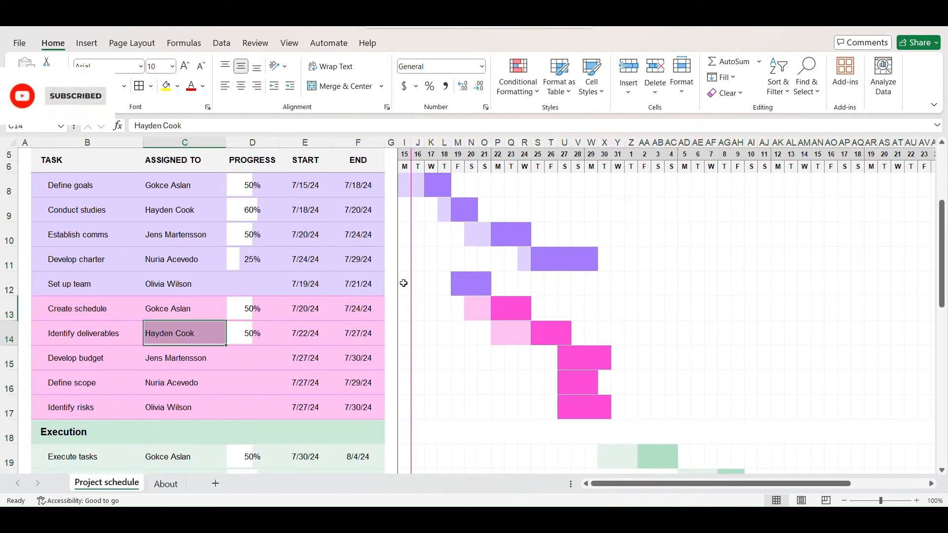
pyautogui.scroll(-3)
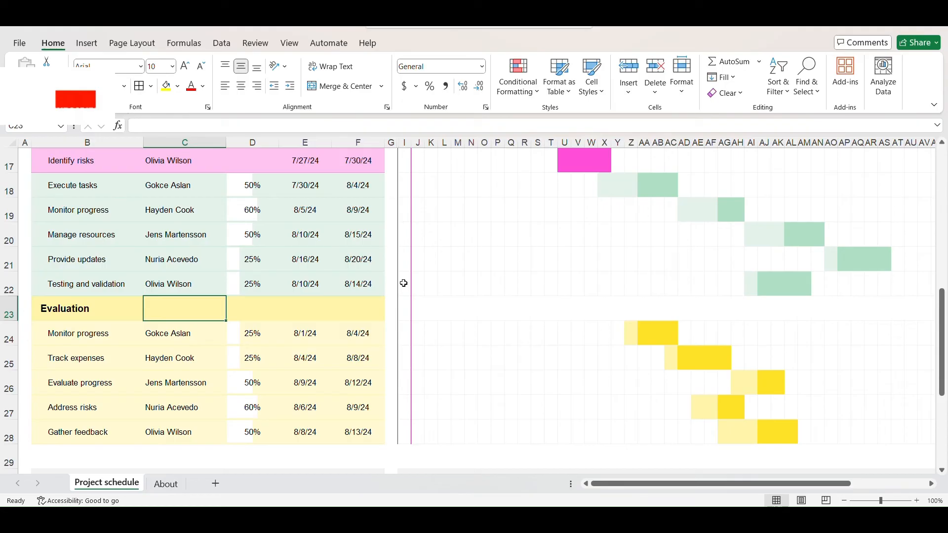
pyautogui.scroll(3)
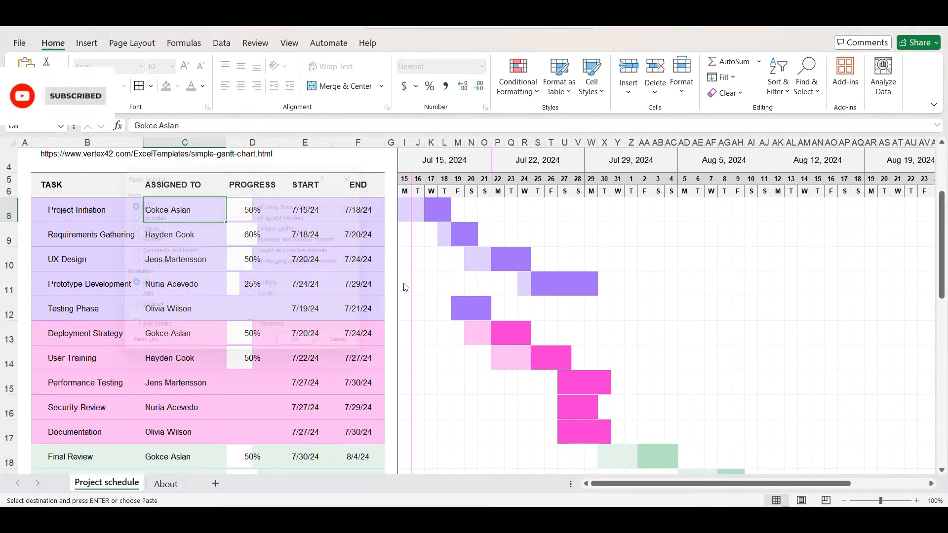
pyautogui.click(87, 482)
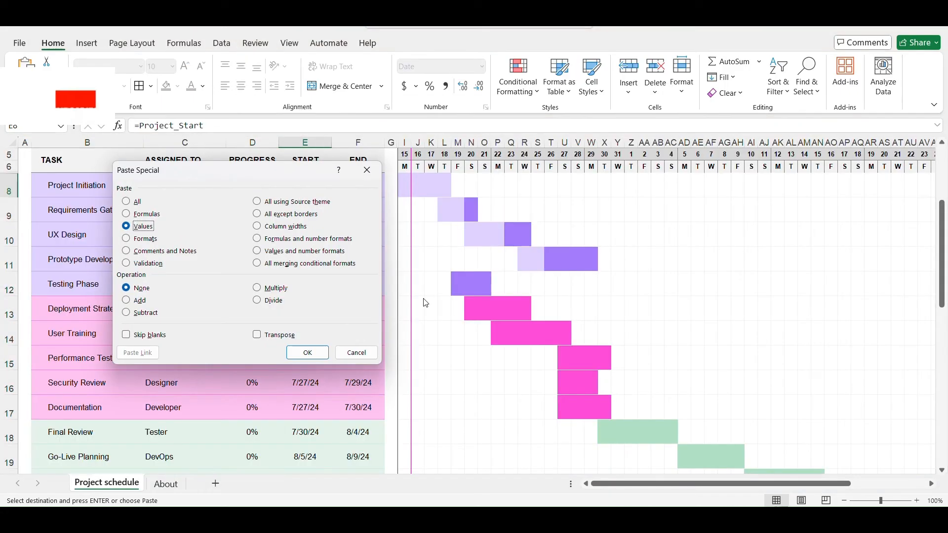
pyautogui.click(307, 353)
pyautogui.write('+')
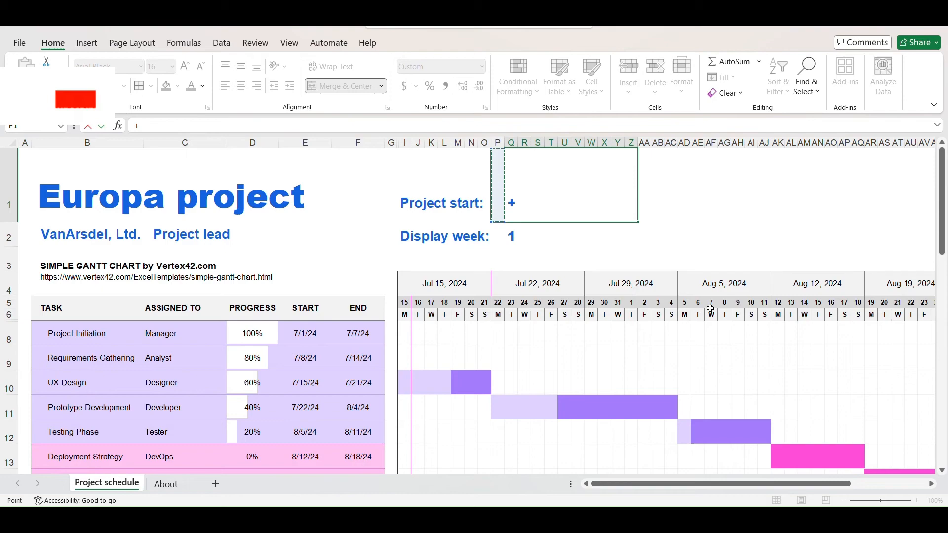
pyautogui.write('E8')
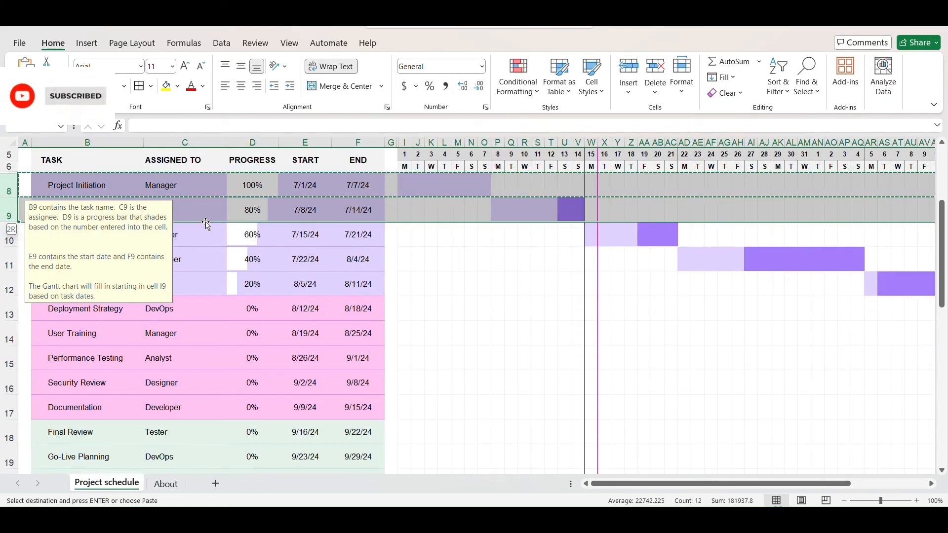
# - Paste the formats of rows 8–9 onto the remaining task rows for a uniform lavender fill
pyautogui.scroll(-3)
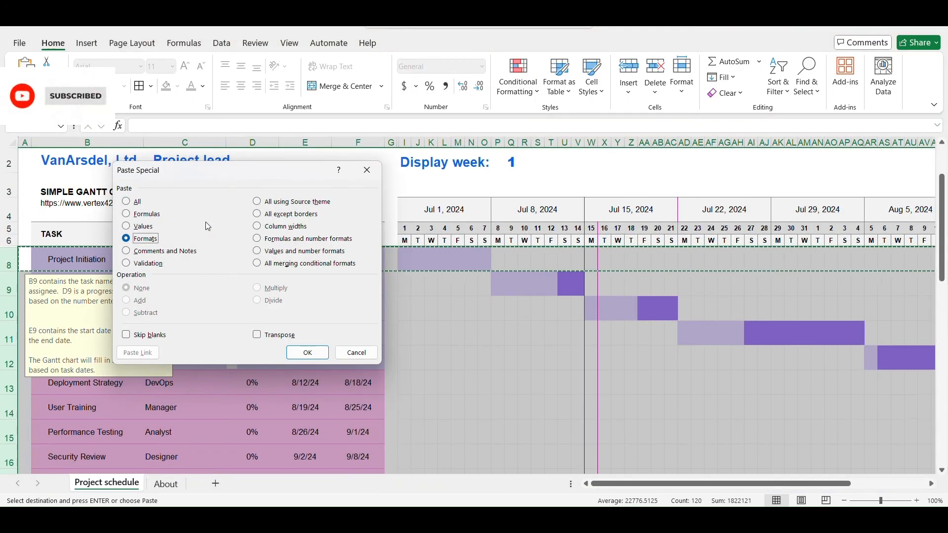
pyautogui.click(306, 353)
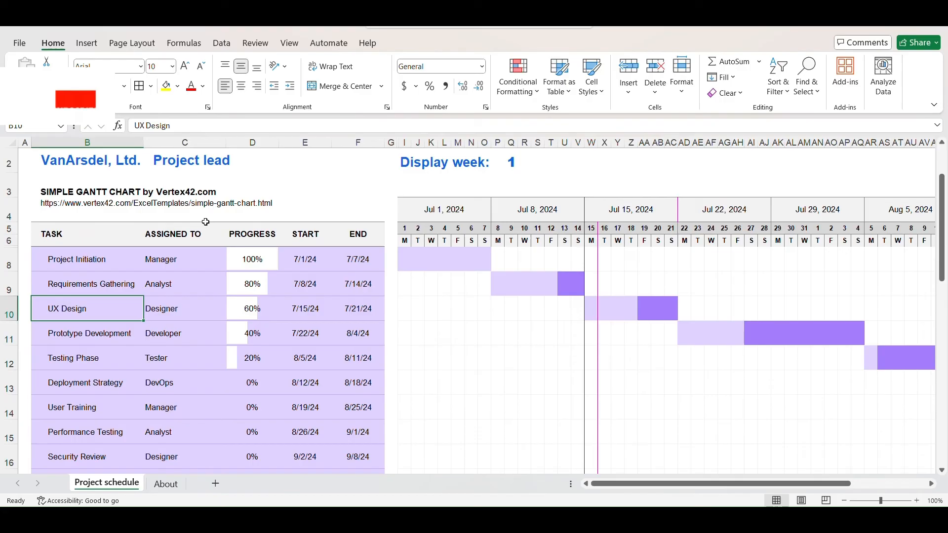
pyautogui.scroll(-3)
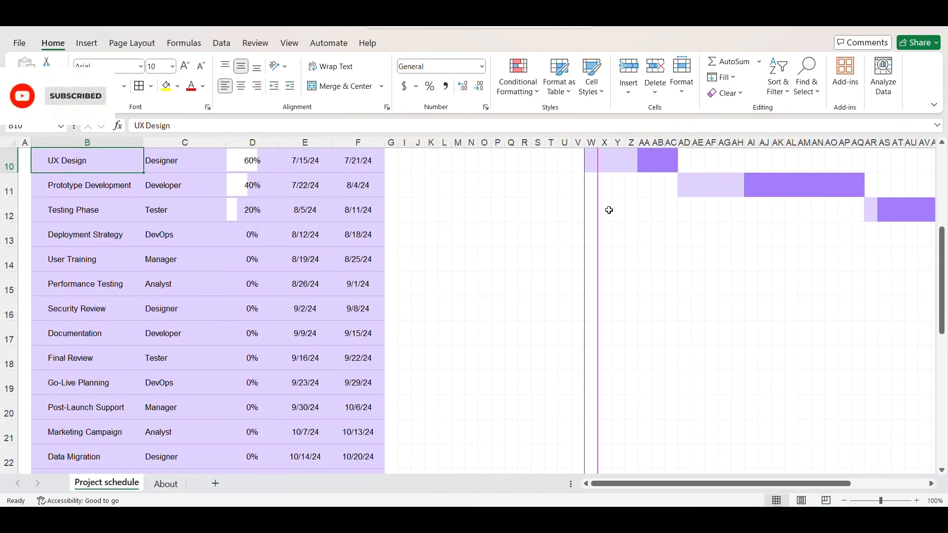
pyautogui.scroll(3)
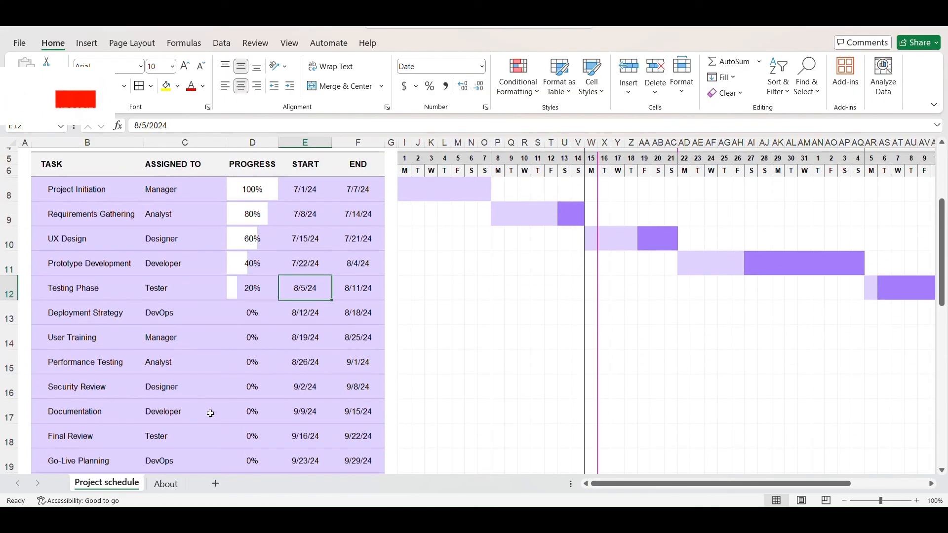
pyautogui.scroll(-3)
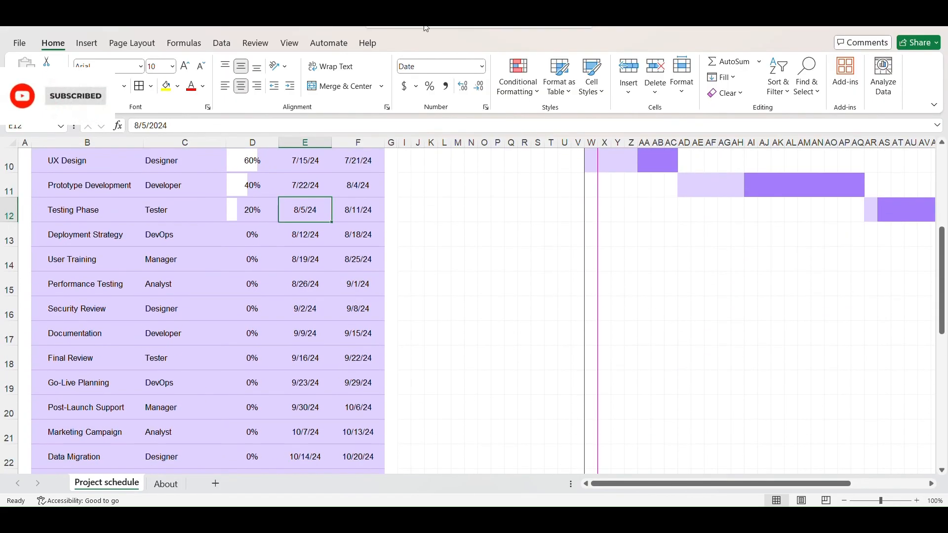